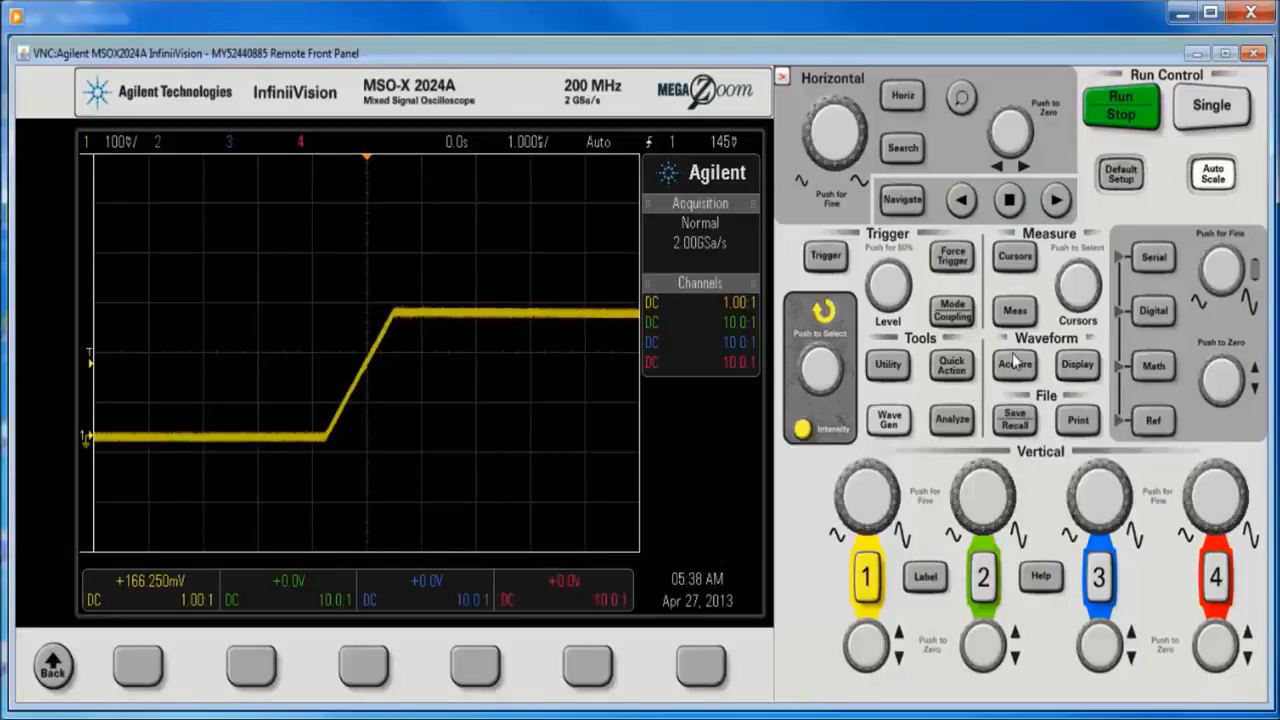
# Step: Open the save menu and switch the file format to CSV
pyautogui.click(1015, 420)
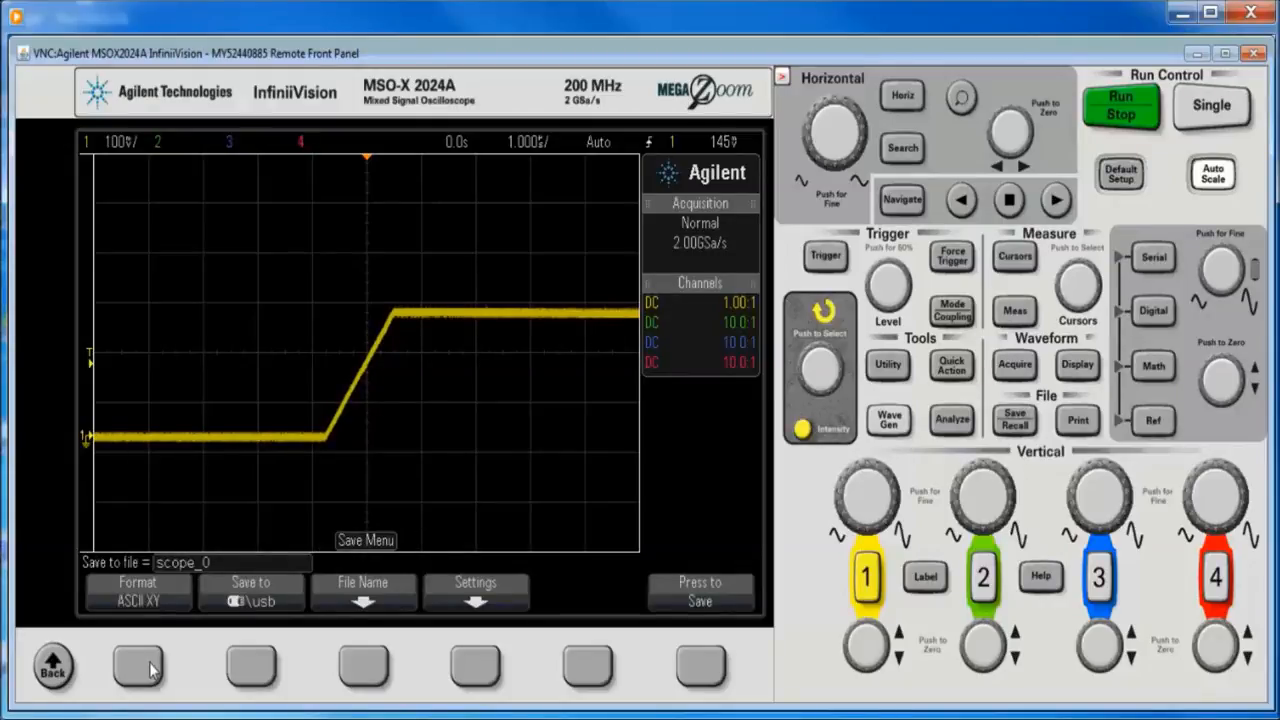
pyautogui.click(137, 597)
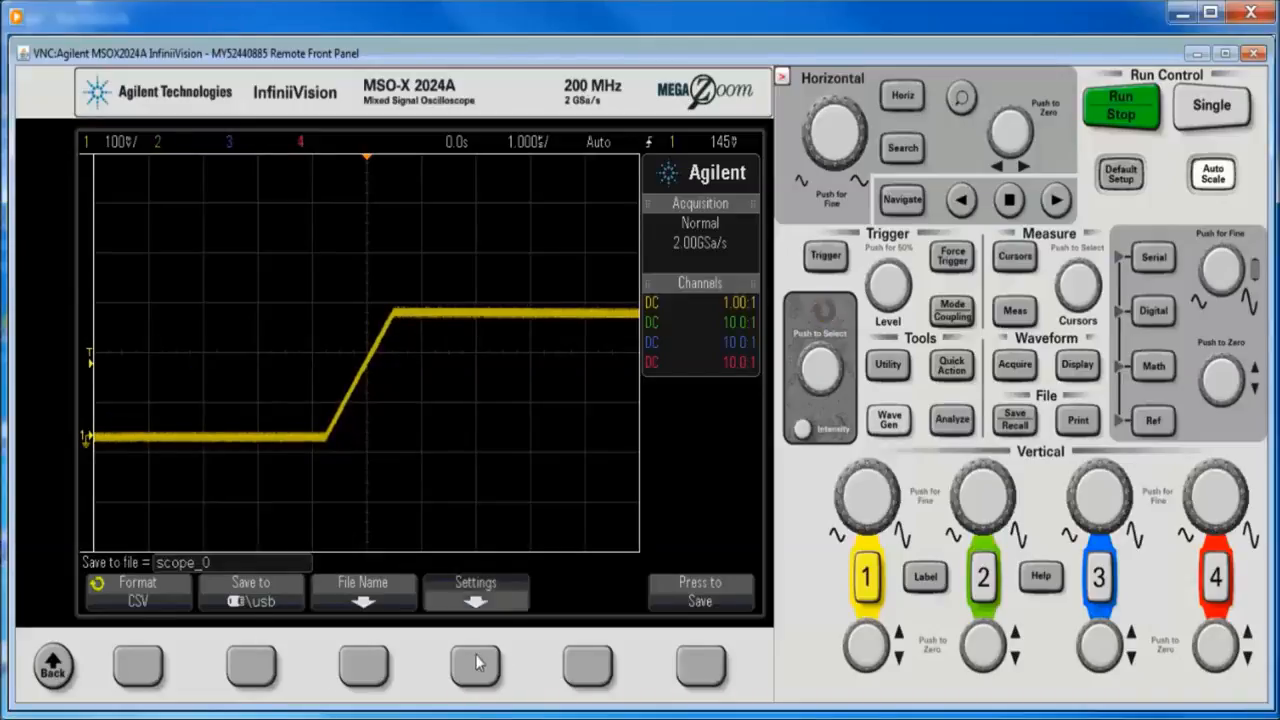
# Step: Confirm Max Length saving at 50000 points and stop acquisition at 5 s/div
pyautogui.click(474, 591)
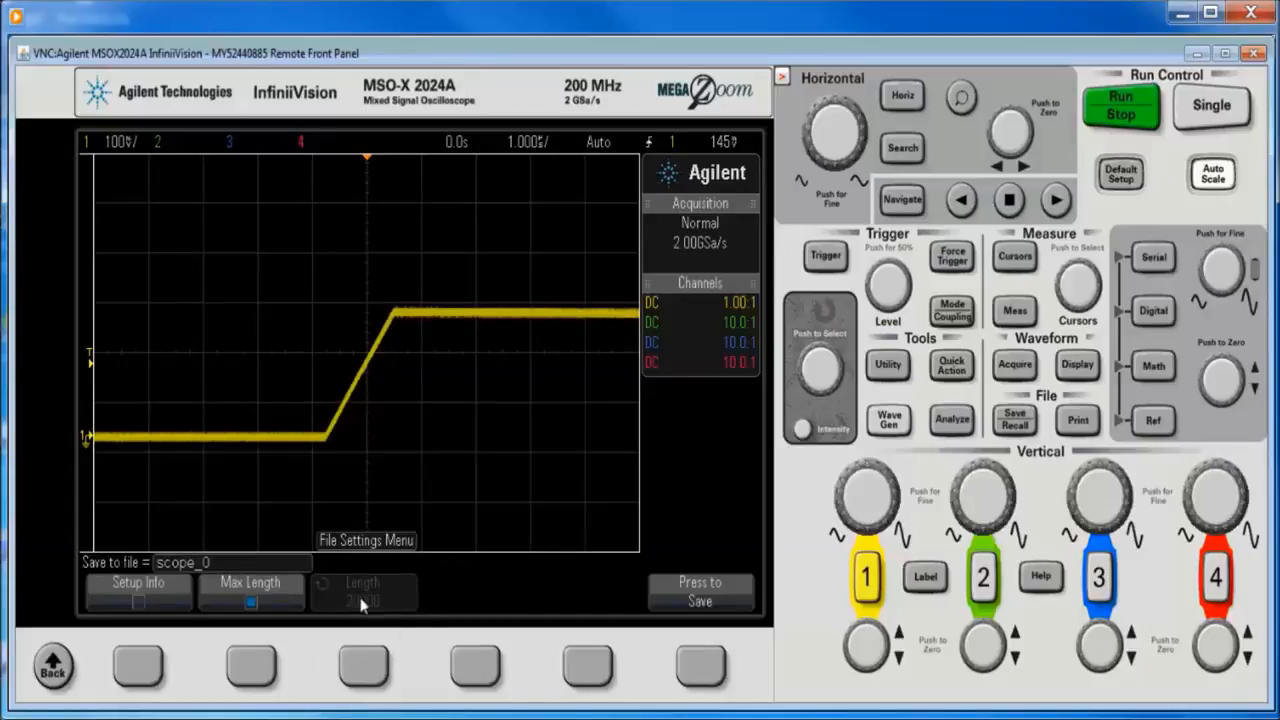
pyautogui.moveTo(420, 670)
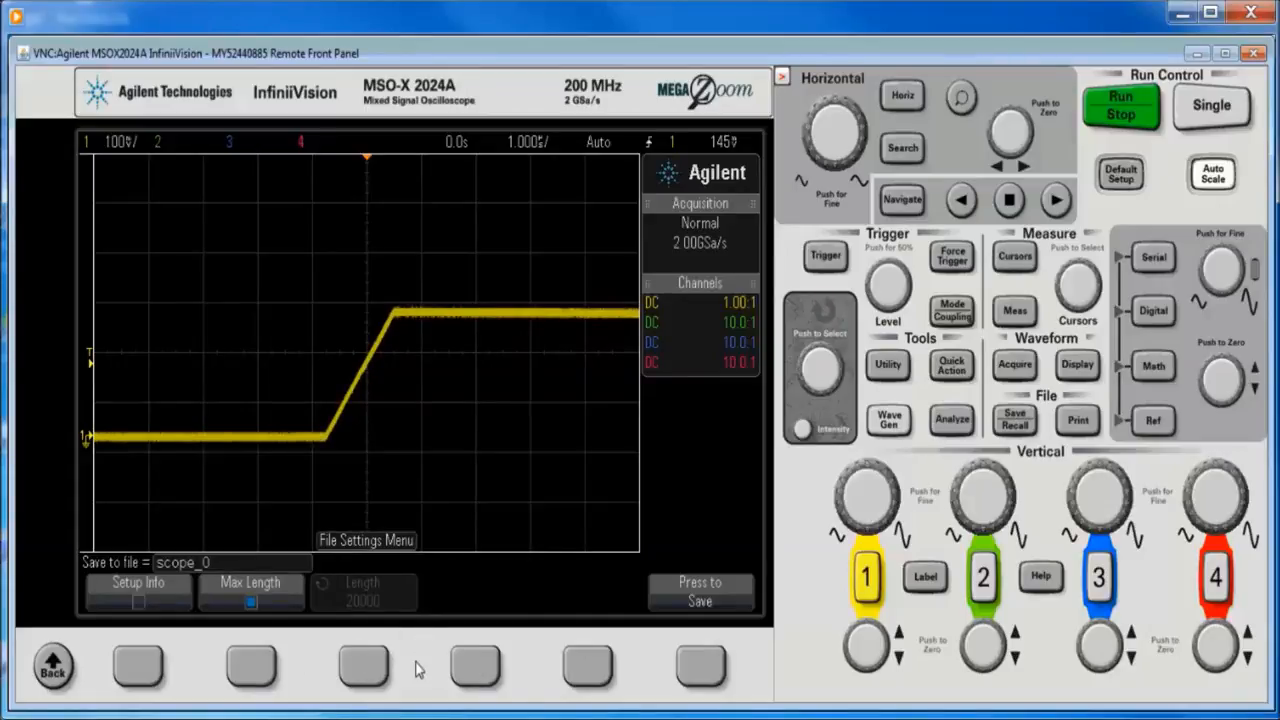
pyautogui.click(1118, 107)
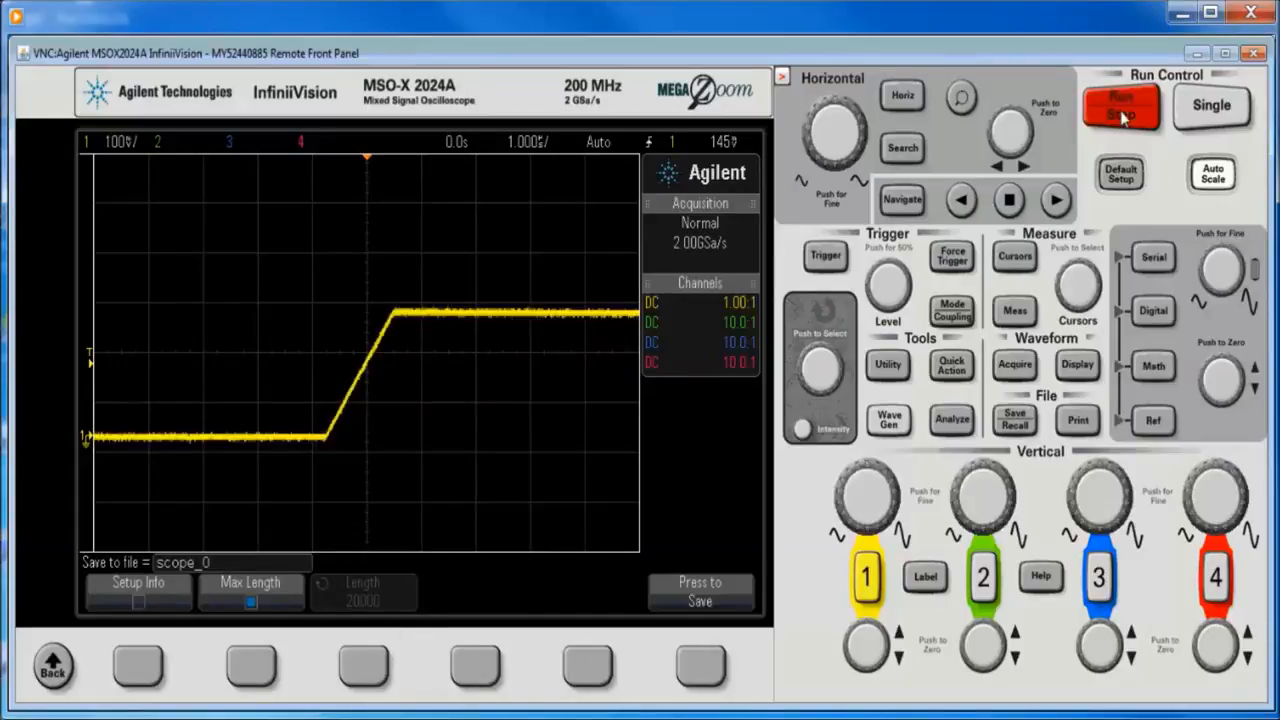
pyautogui.click(1120, 107)
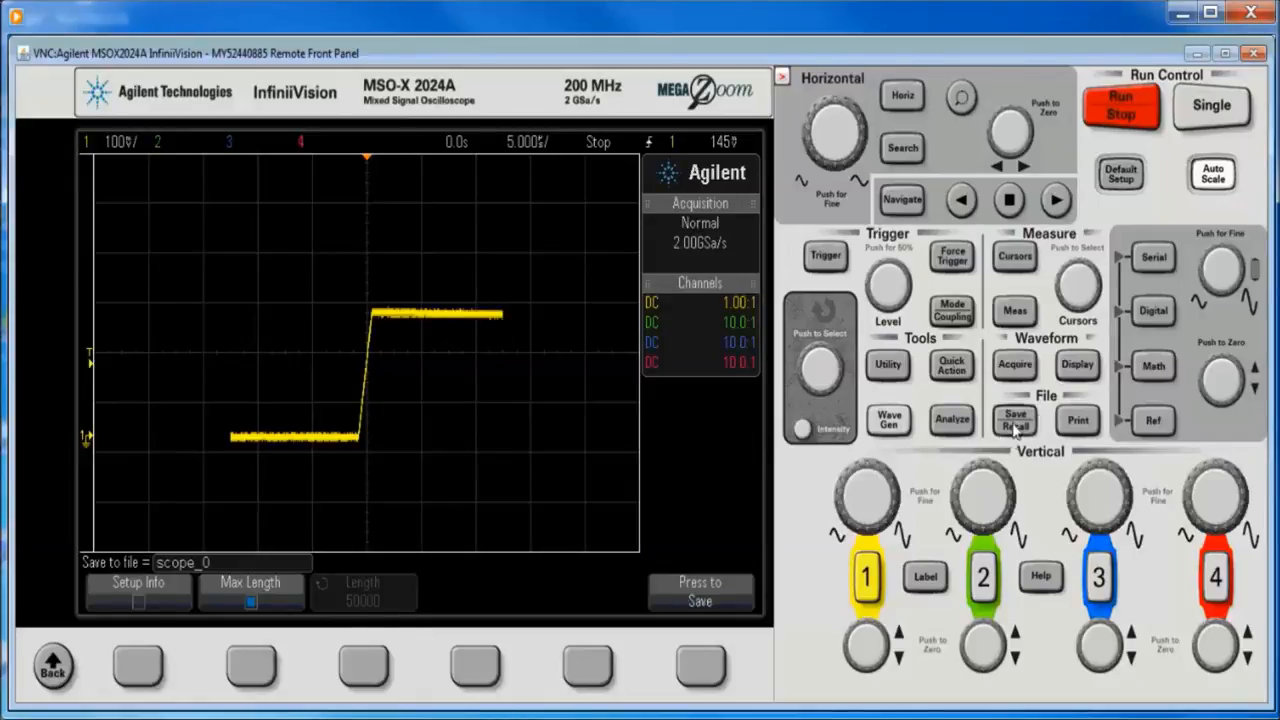
# Step: Reopen the save menu and pick ASCII XY data (*.csv) as the format
pyautogui.click(1014, 420)
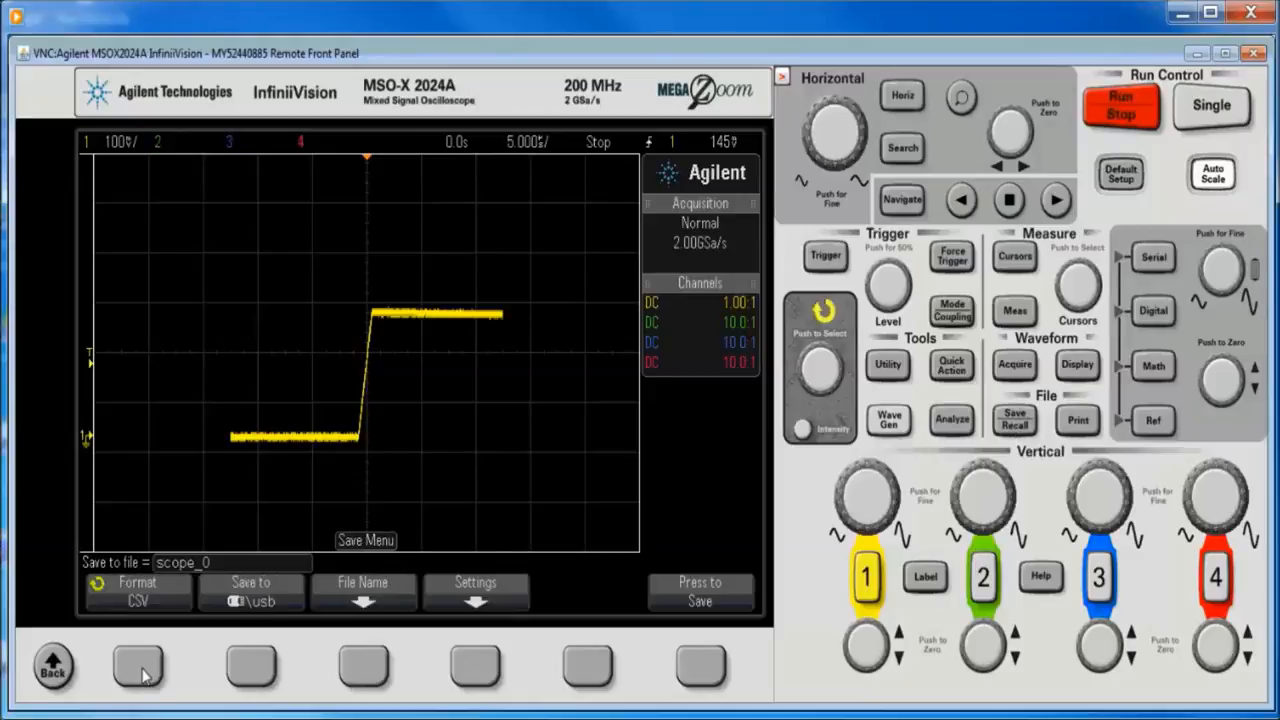
pyautogui.click(137, 596)
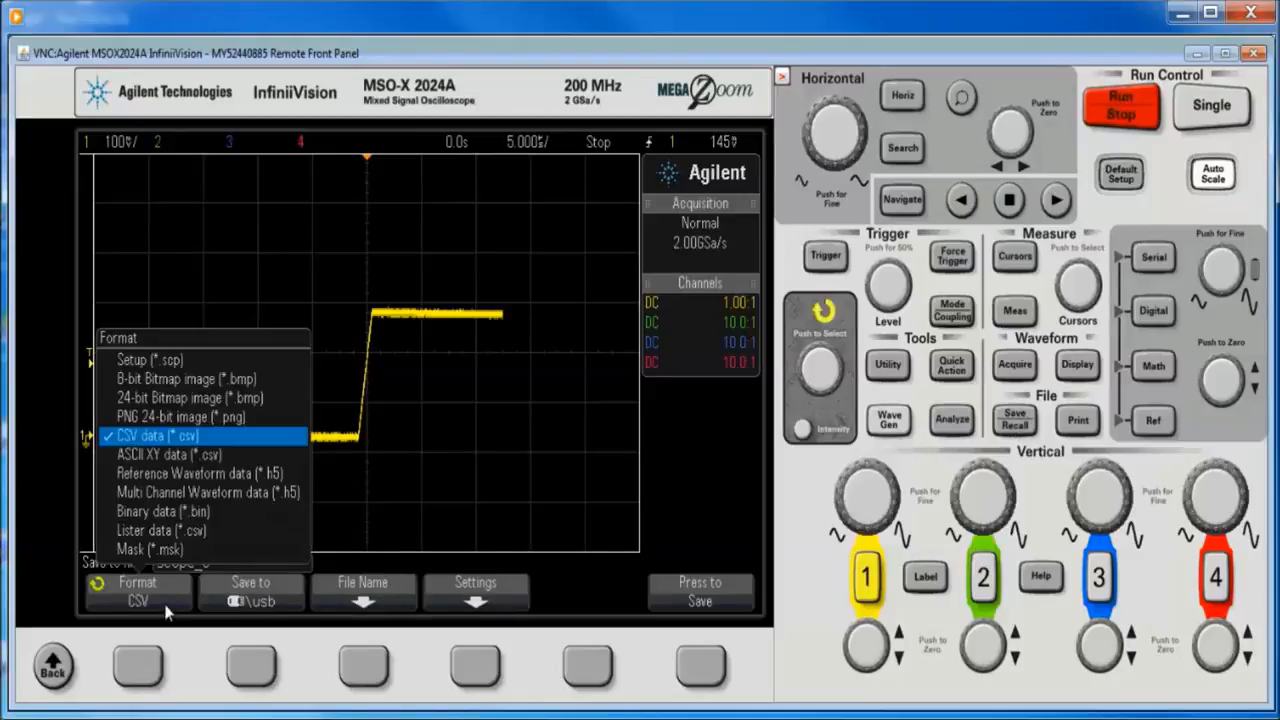
pyautogui.moveTo(837, 392)
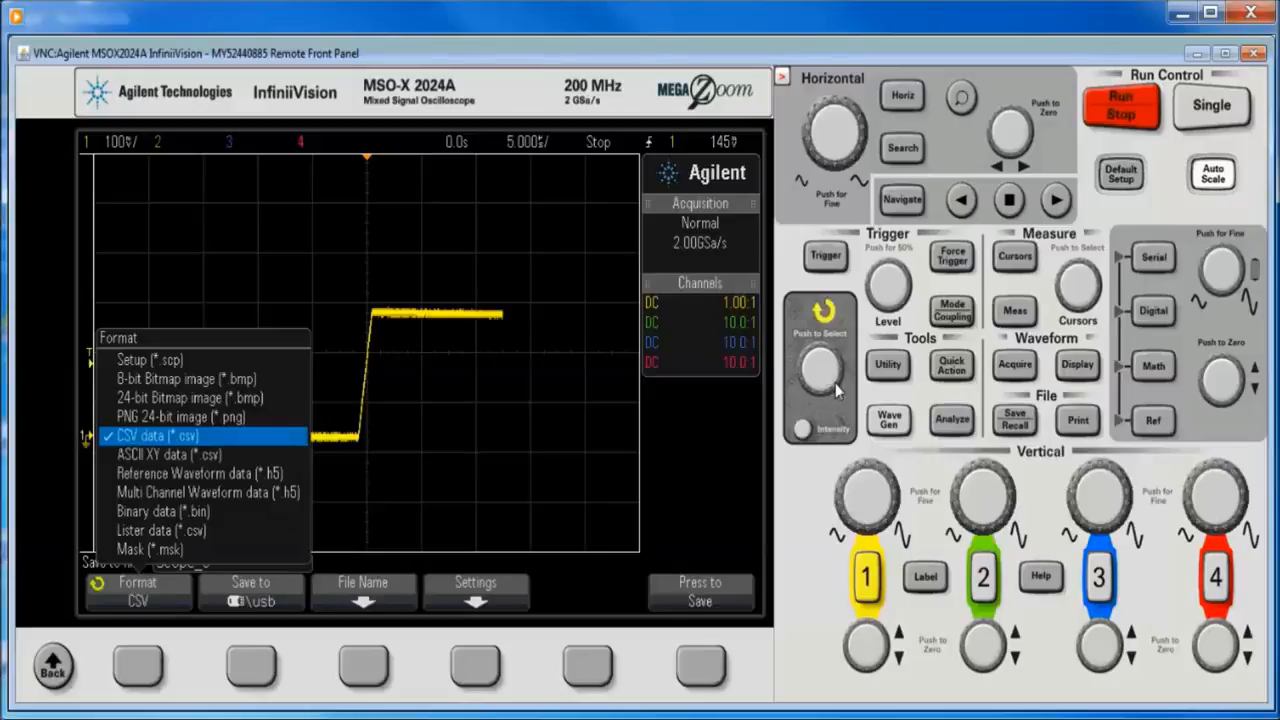
pyautogui.click(195, 416)
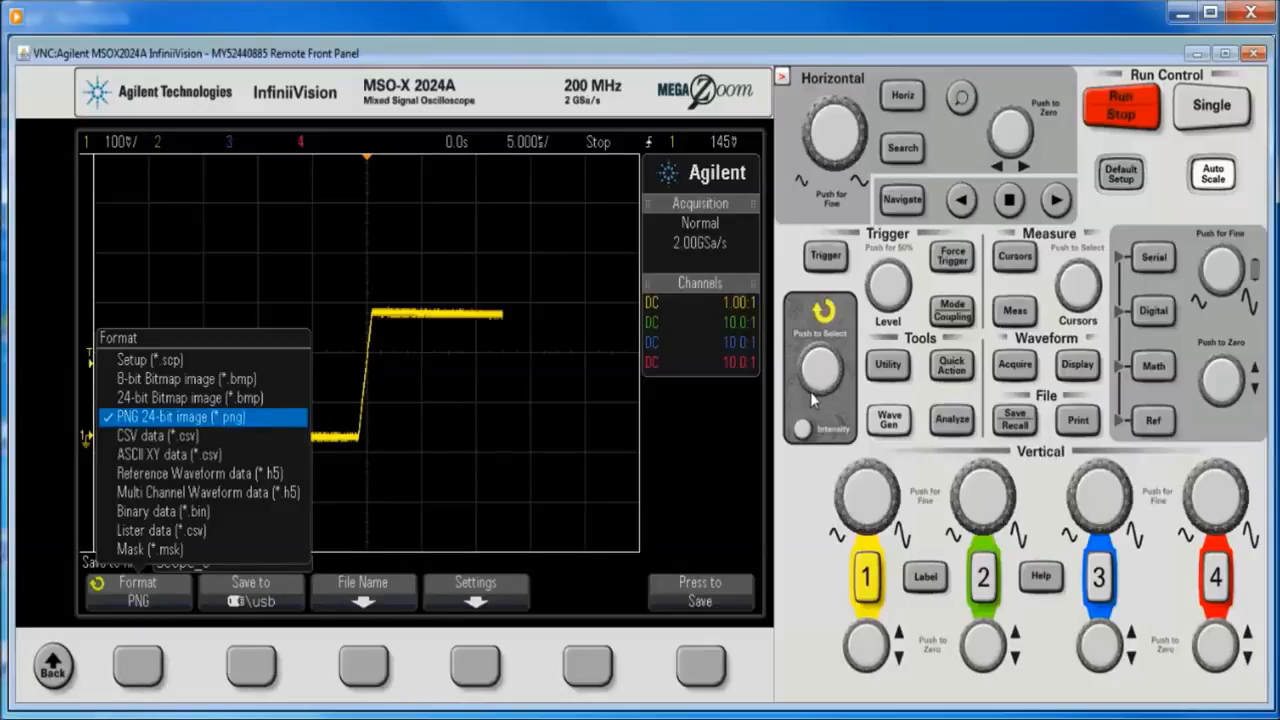
pyautogui.moveTo(835, 385)
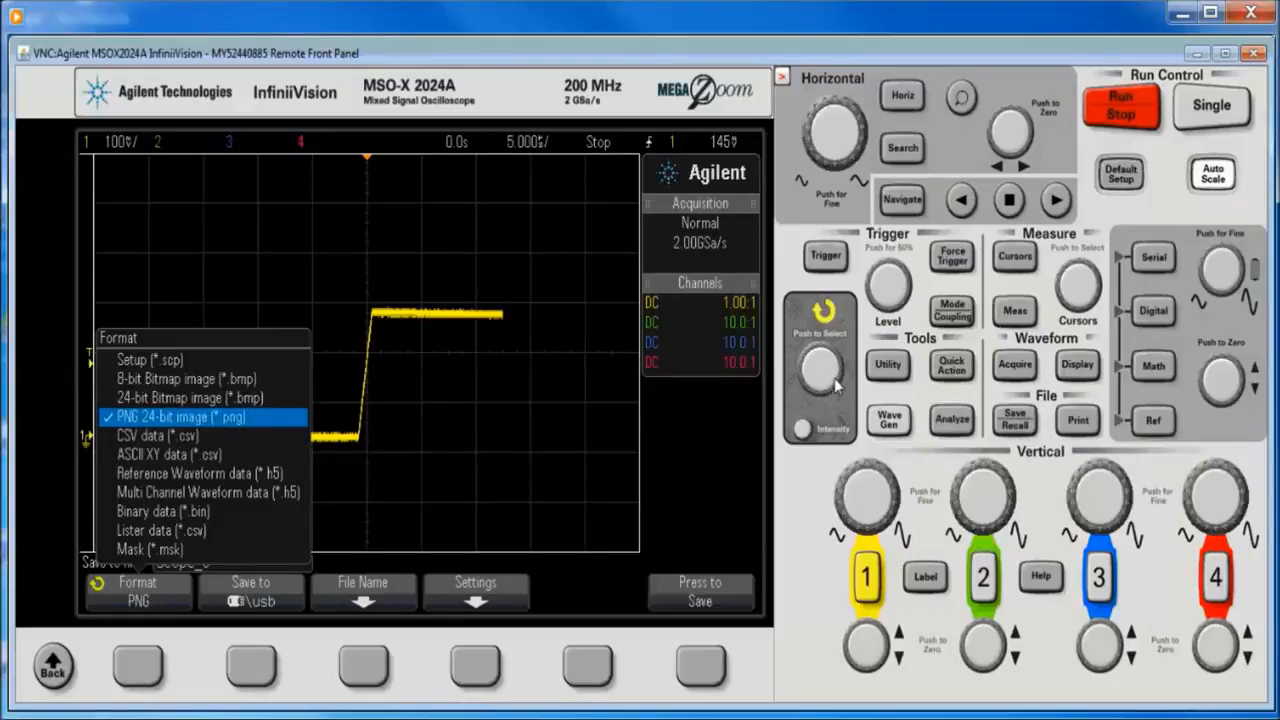
pyautogui.click(158, 434)
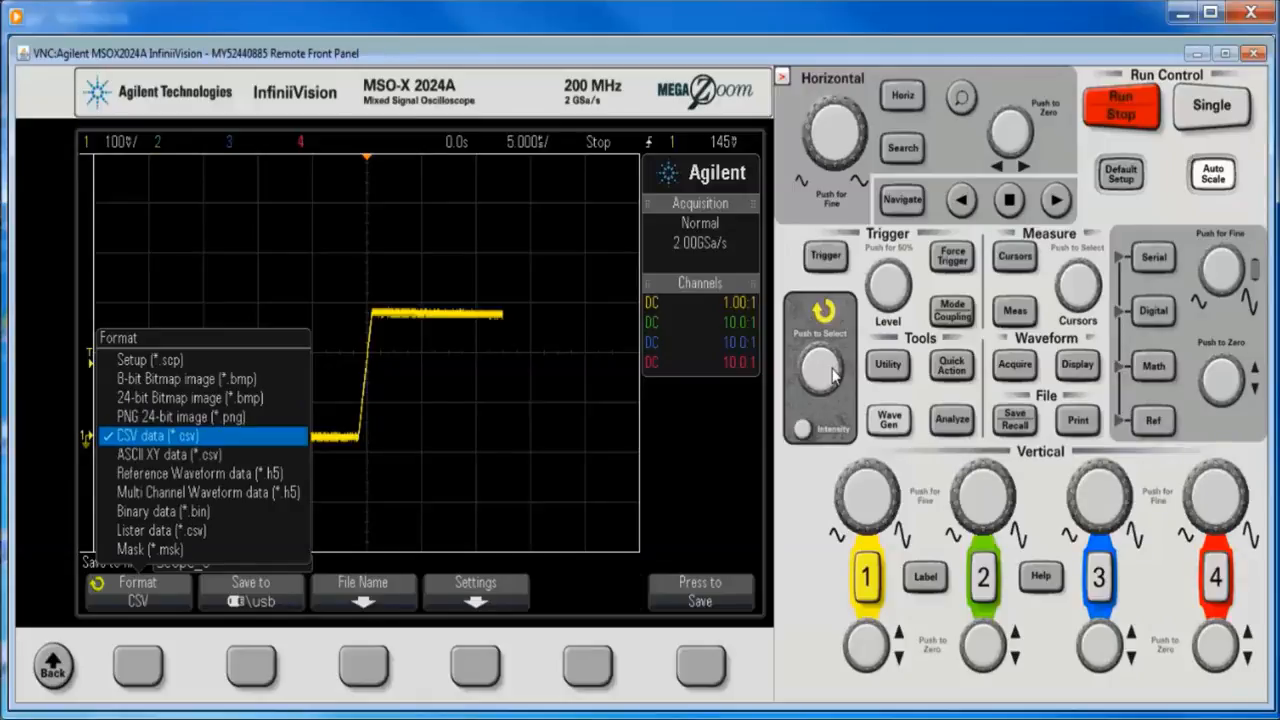
pyautogui.click(170, 453)
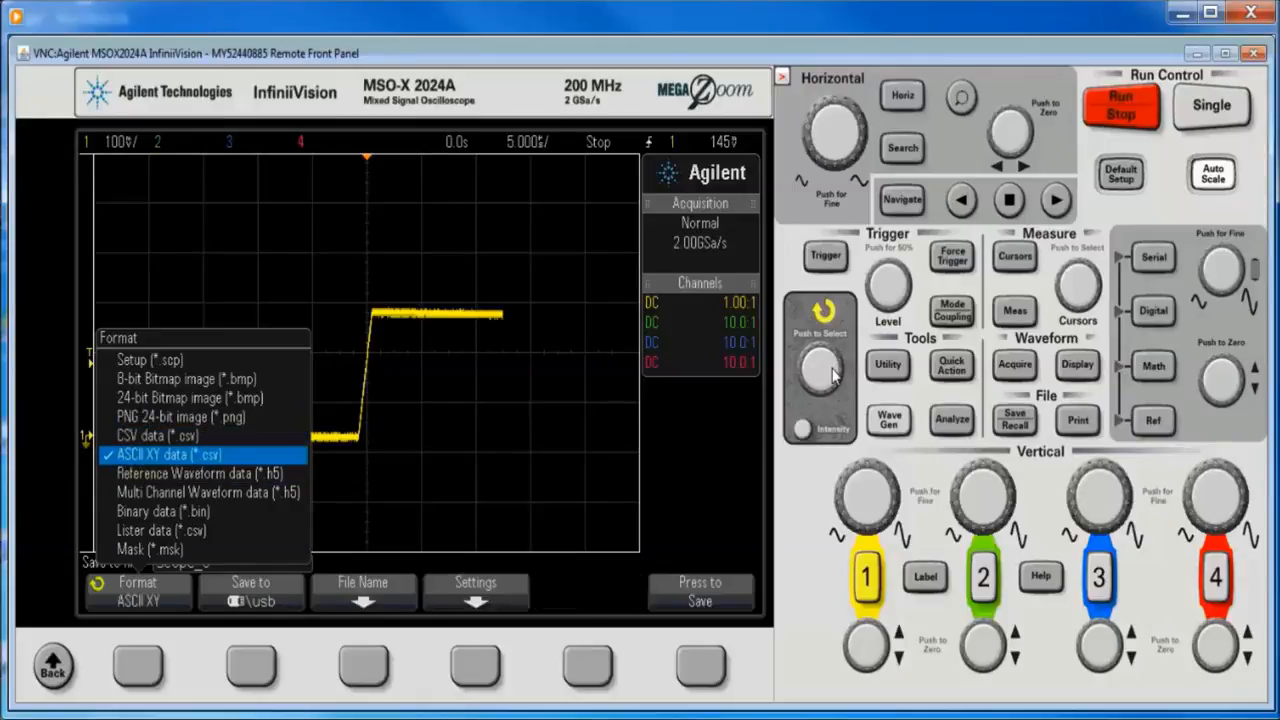
pyautogui.moveTo(479, 668)
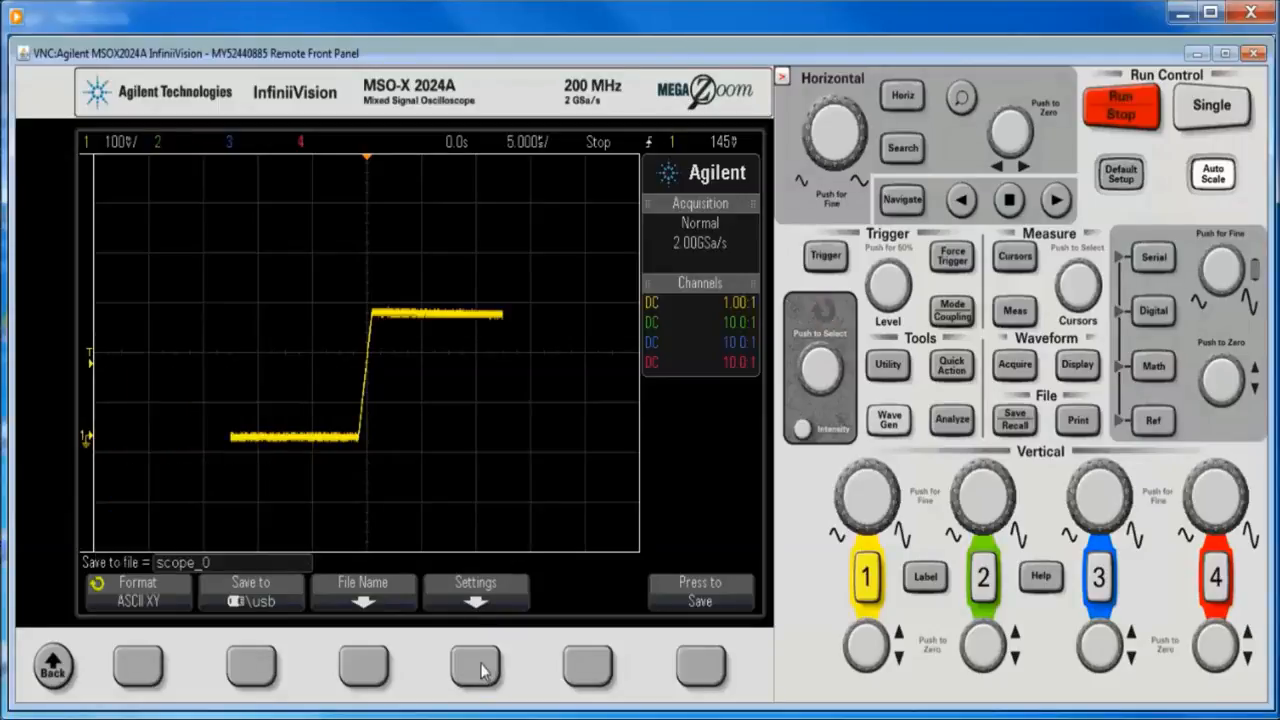
# Step: View save settings, then resume and re-stop acquisition, freezing at 2 s/div with length 40
pyautogui.click(474, 666)
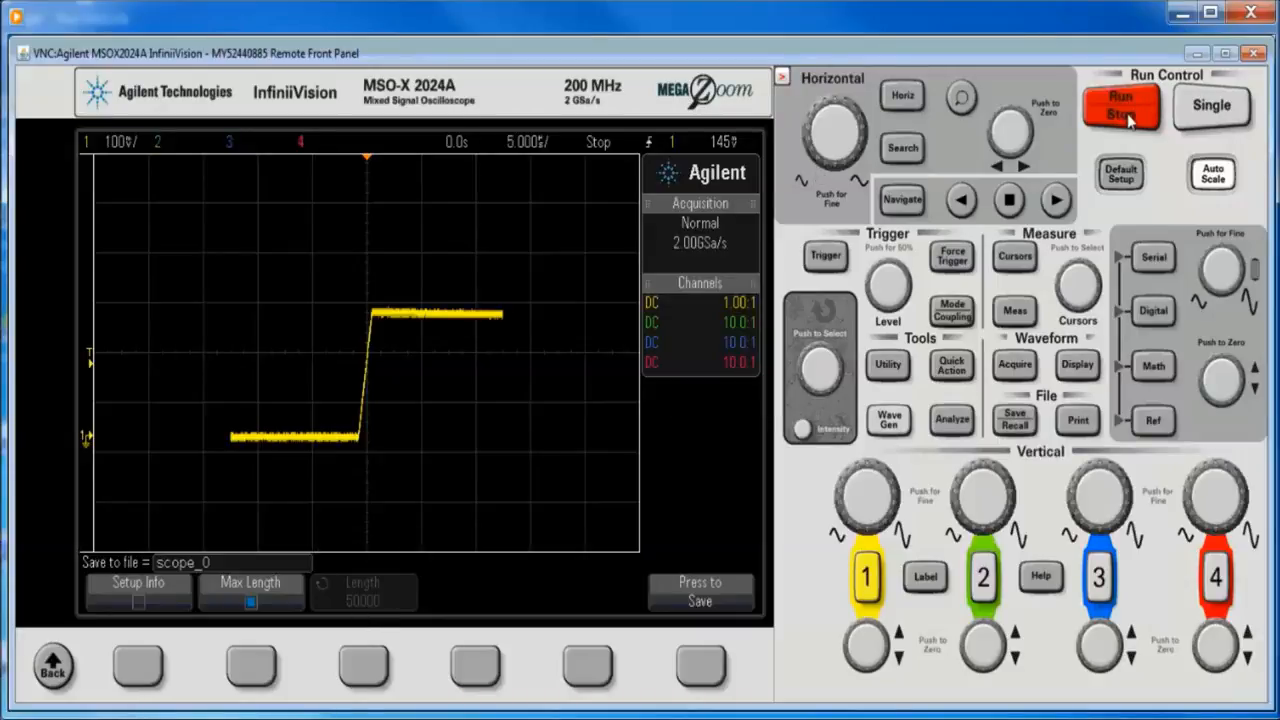
pyautogui.click(1122, 107)
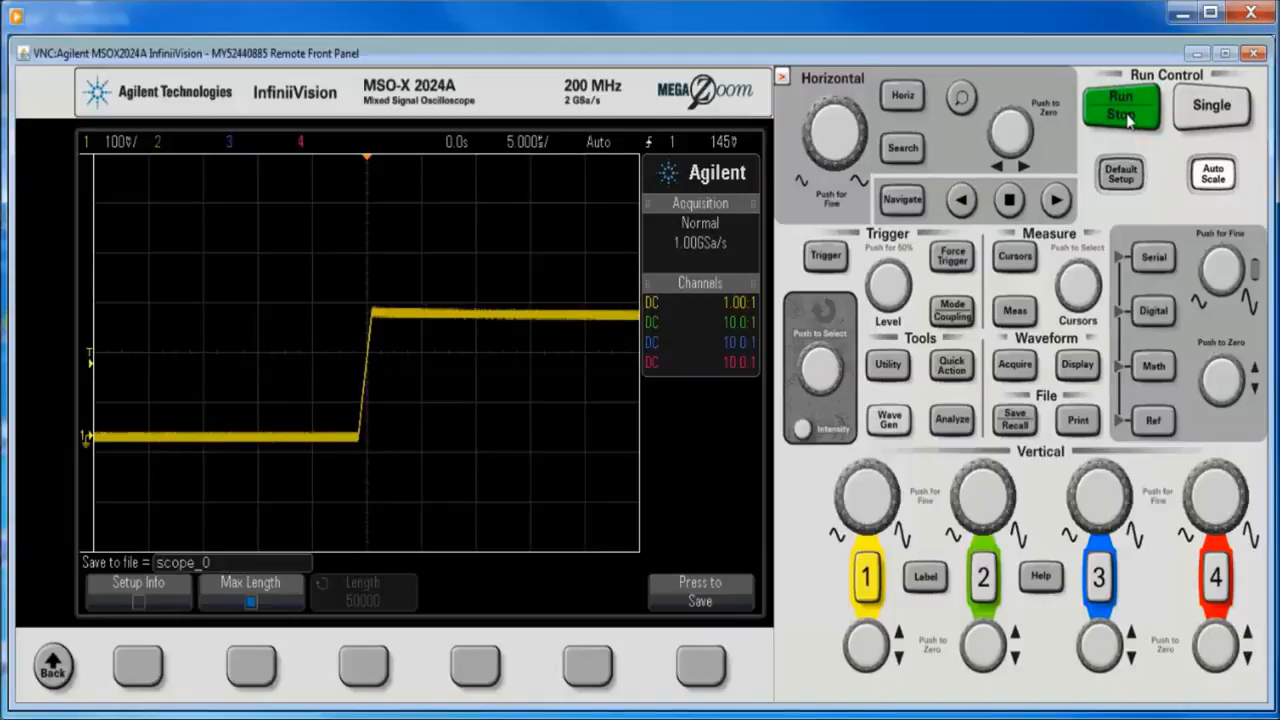
pyautogui.click(1120, 107)
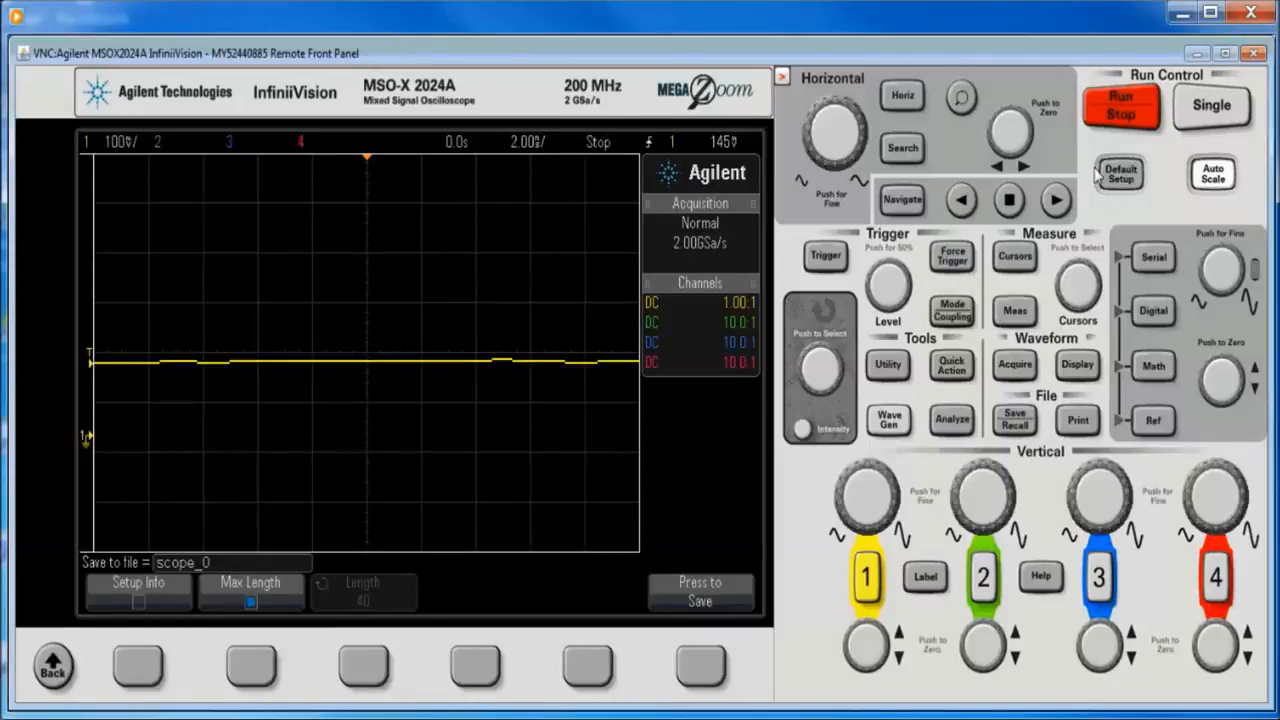
pyautogui.moveTo(413, 673)
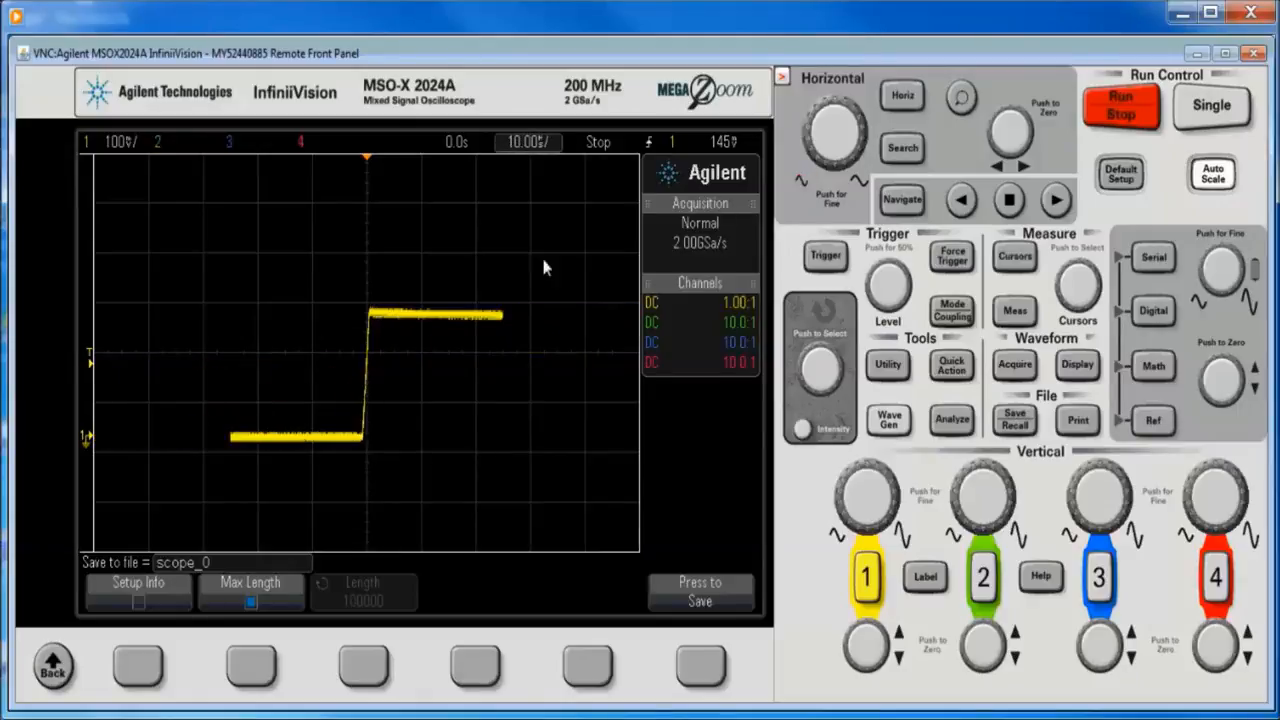
pyautogui.moveTo(437, 670)
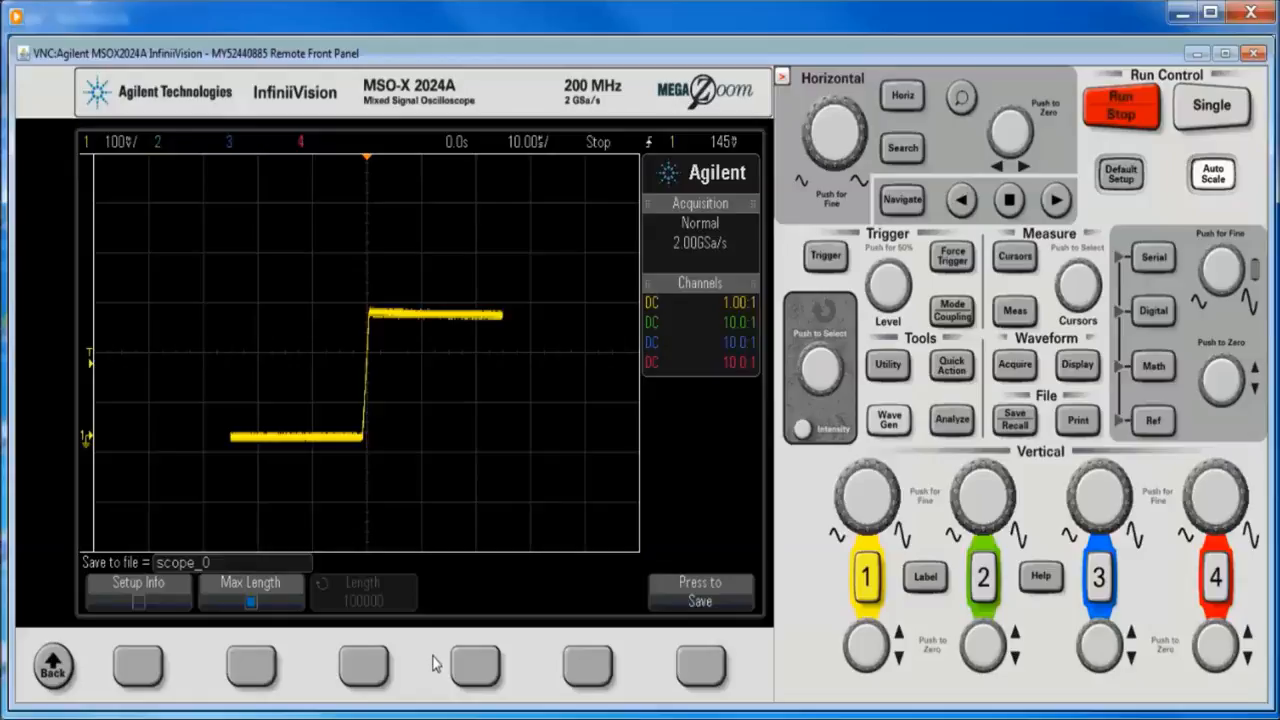
pyautogui.moveTo(439, 661)
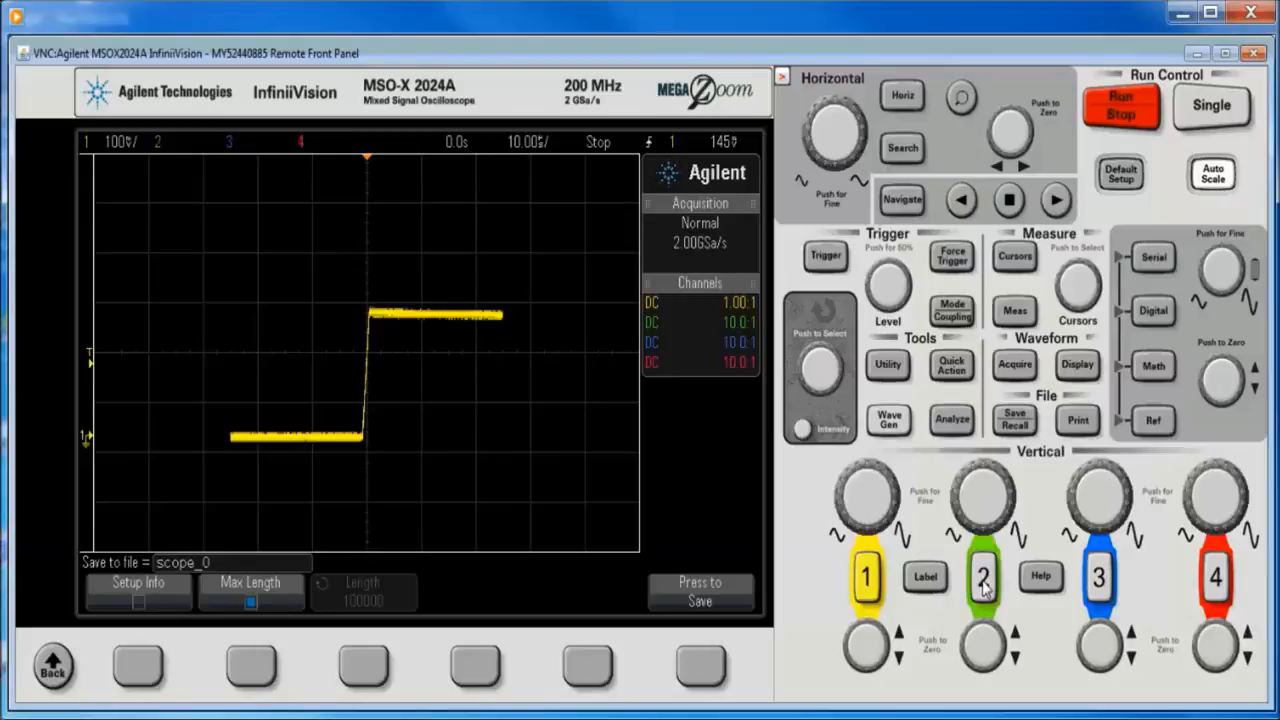
# Step: Turn on channel 2 and return to the Save/Recall menu
pyautogui.click(982, 578)
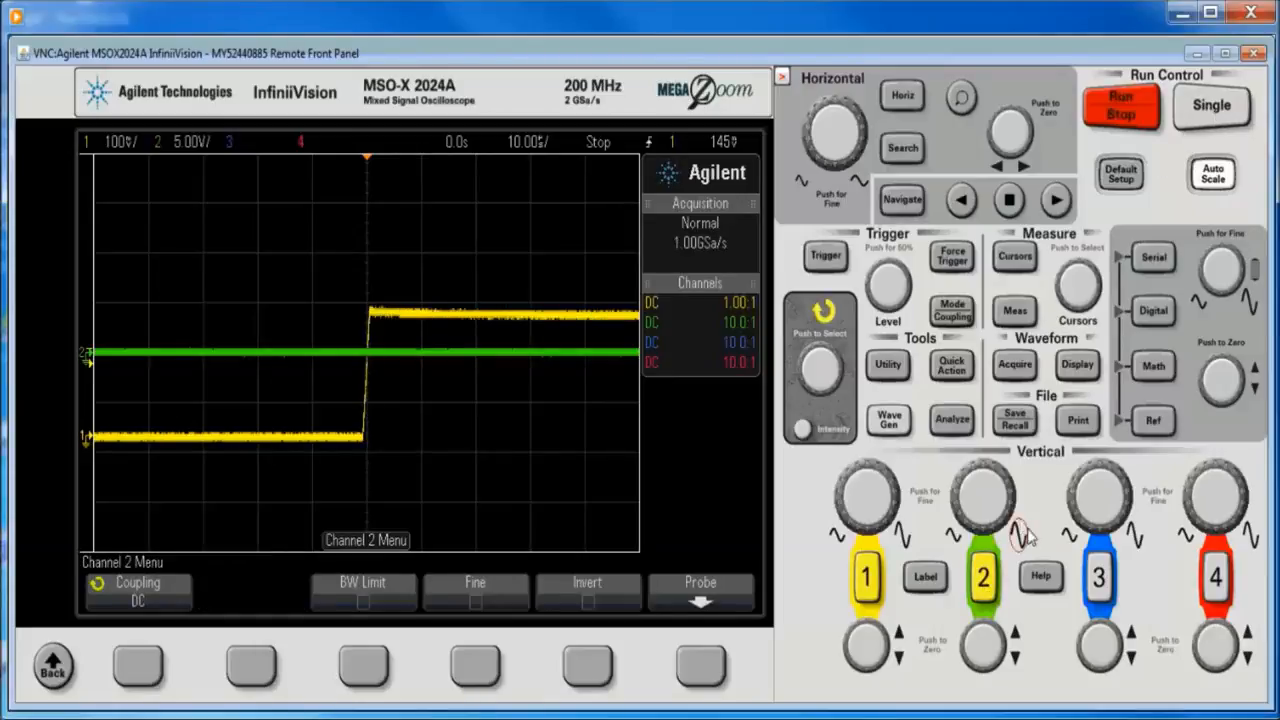
pyautogui.moveTo(1055, 502)
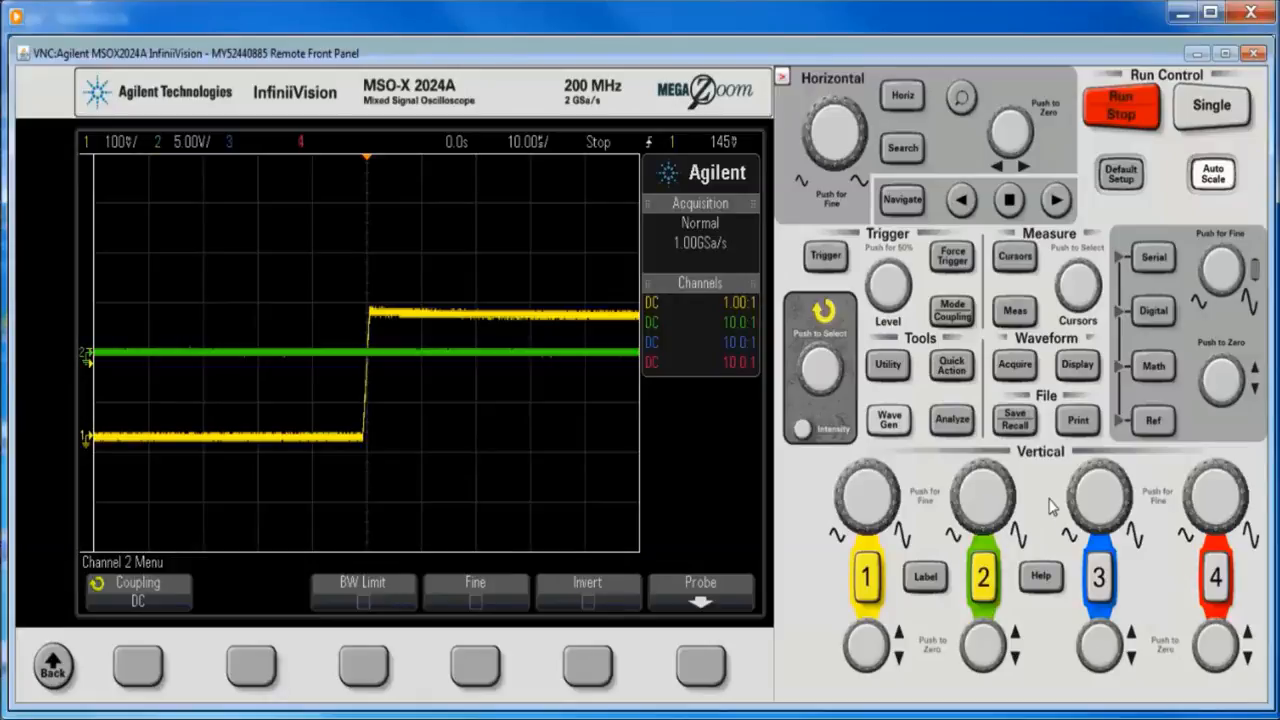
pyautogui.moveTo(710, 258)
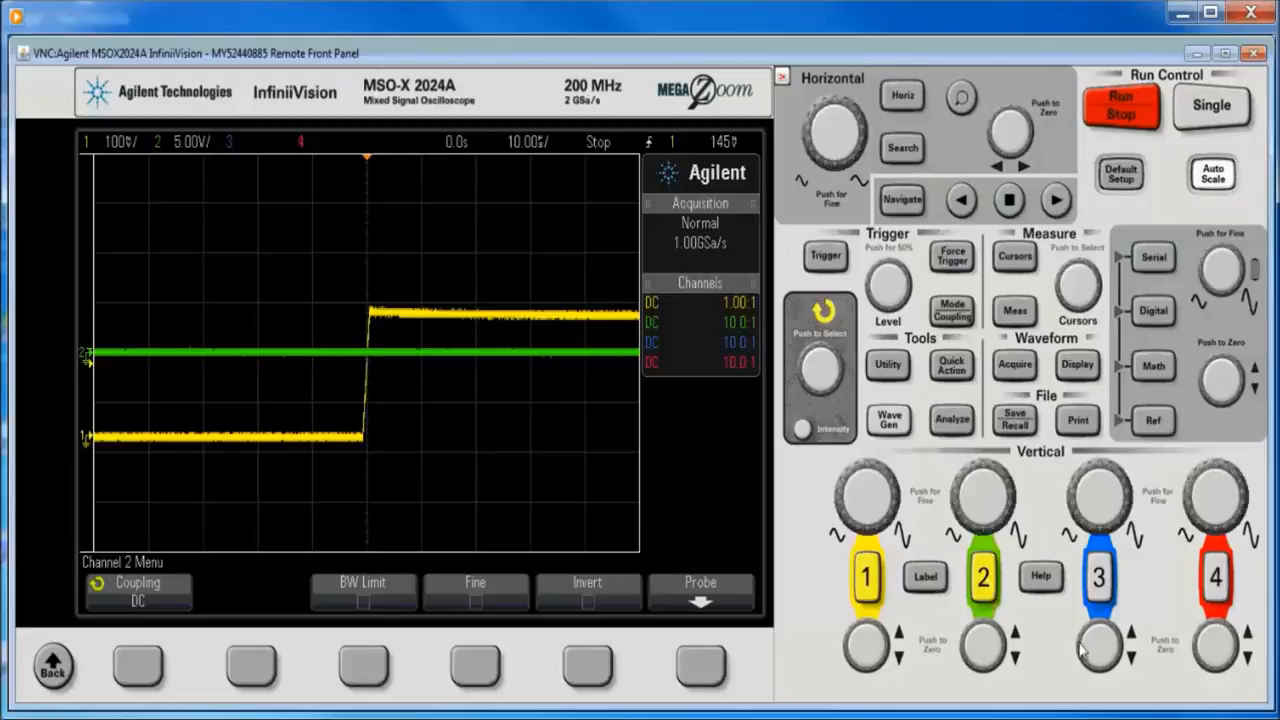
pyautogui.moveTo(969, 430)
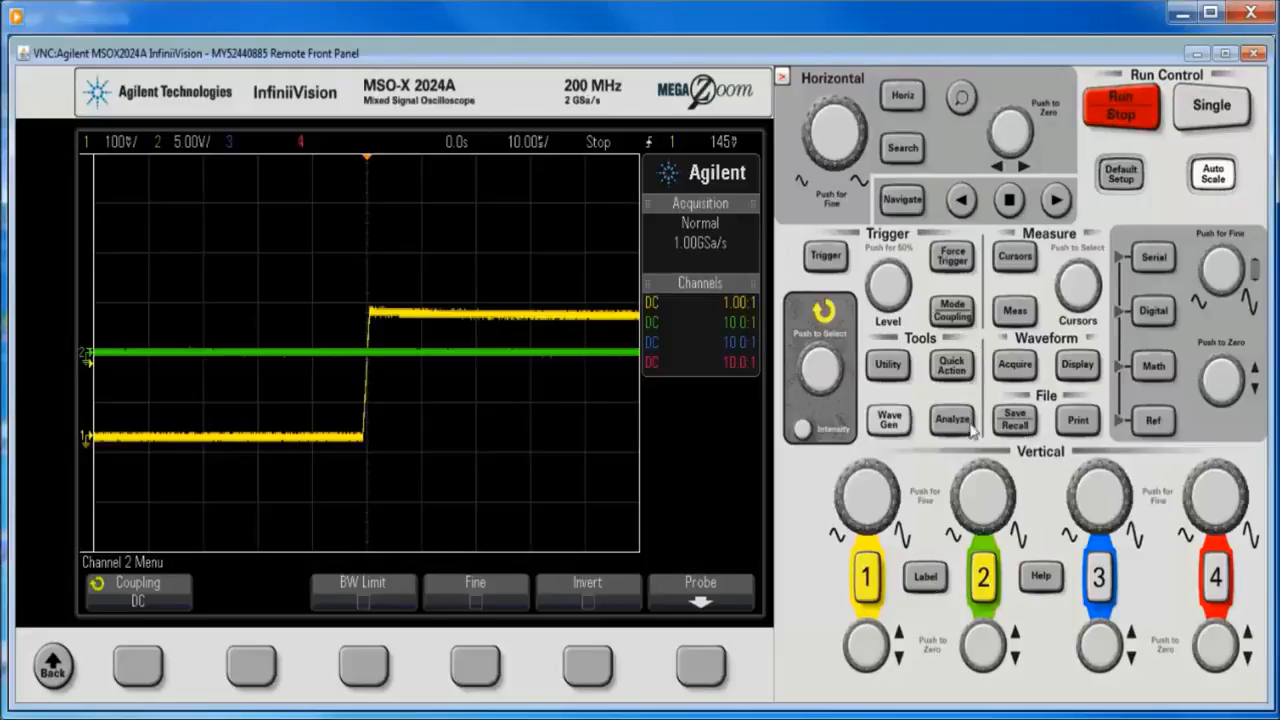
pyautogui.click(1015, 421)
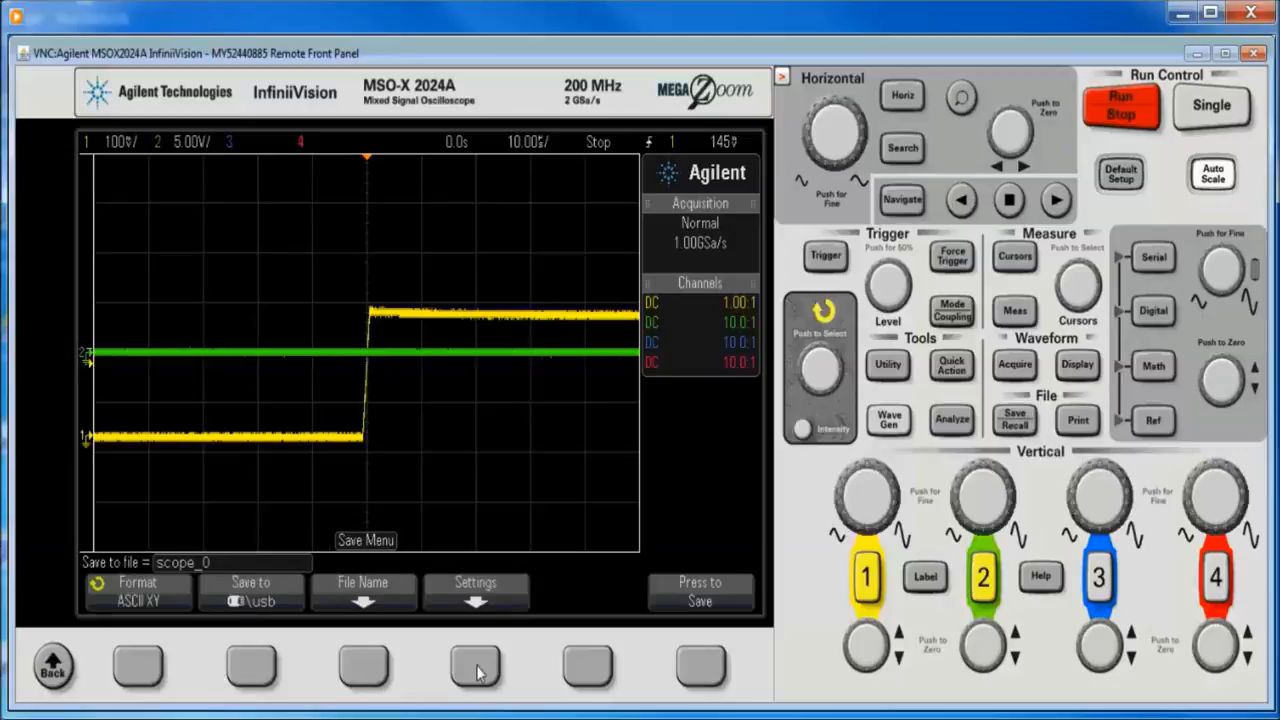
# Step: Review the waveform save settings and return to save options showing ASCII XY to USB
pyautogui.click(476, 667)
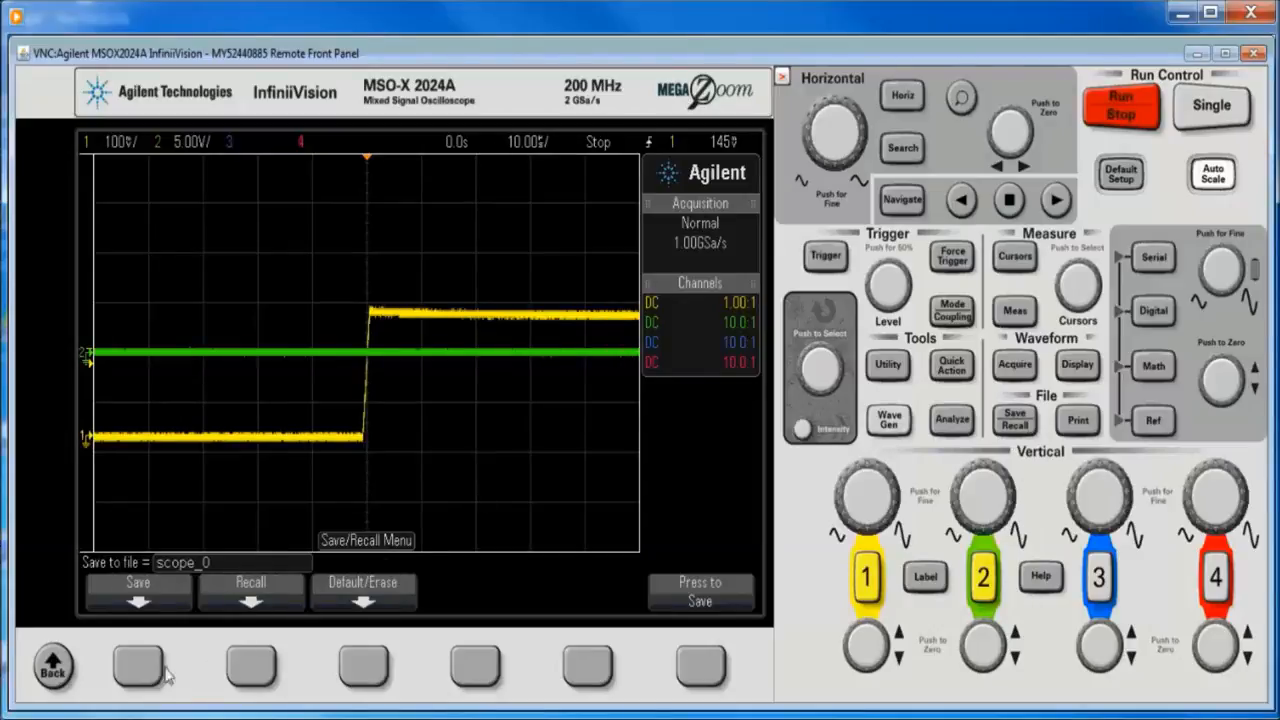
pyautogui.click(137, 593)
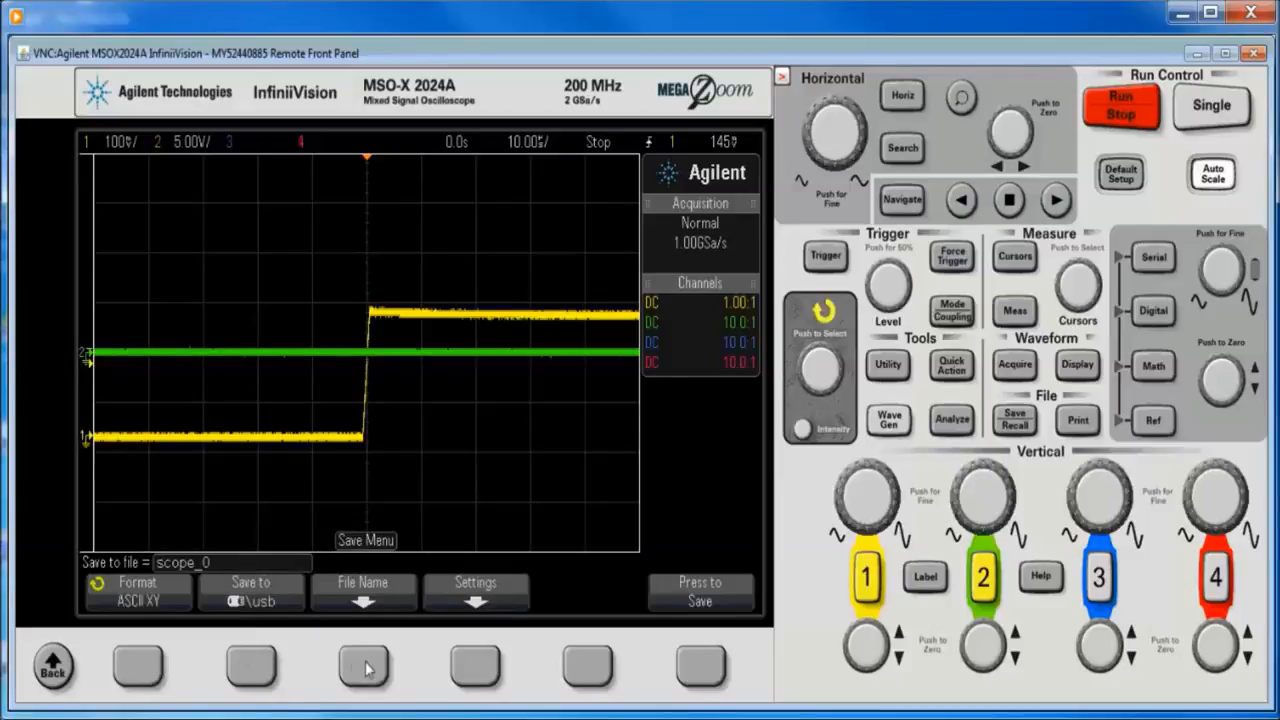
# Step: Open the scope_0 file name editor with Increment enabled
pyautogui.click(364, 666)
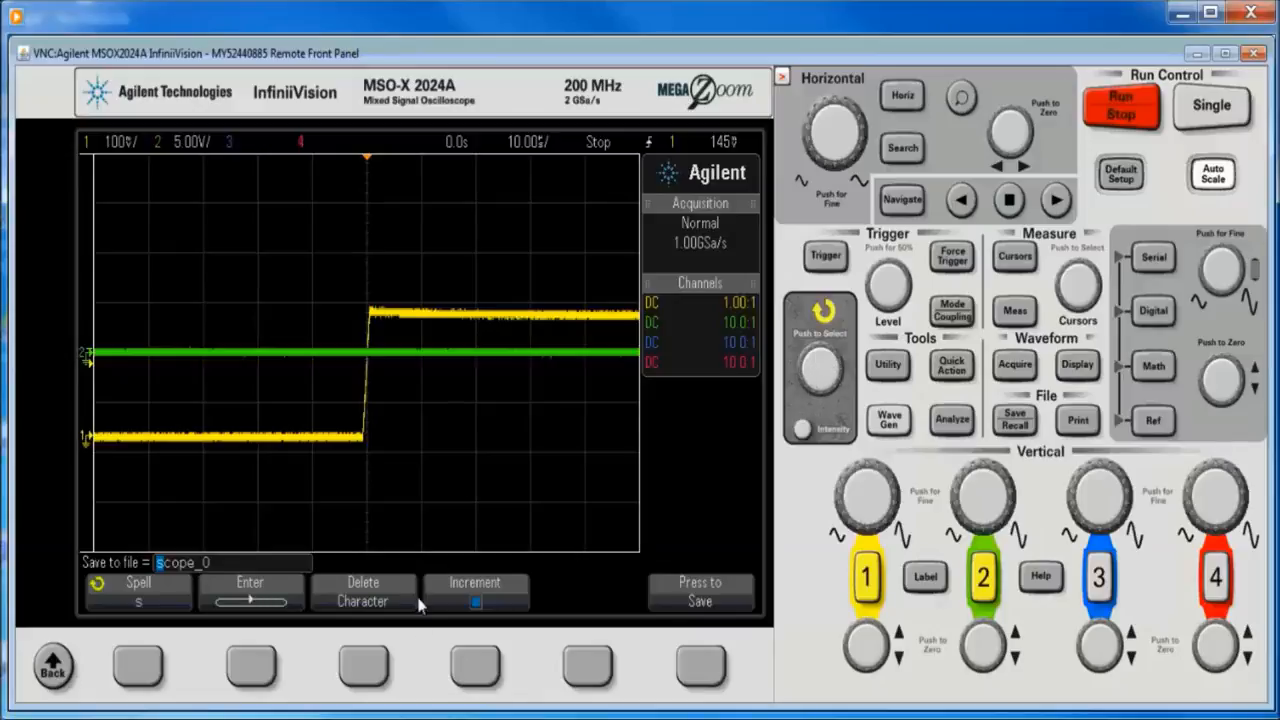
pyautogui.moveTo(700, 676)
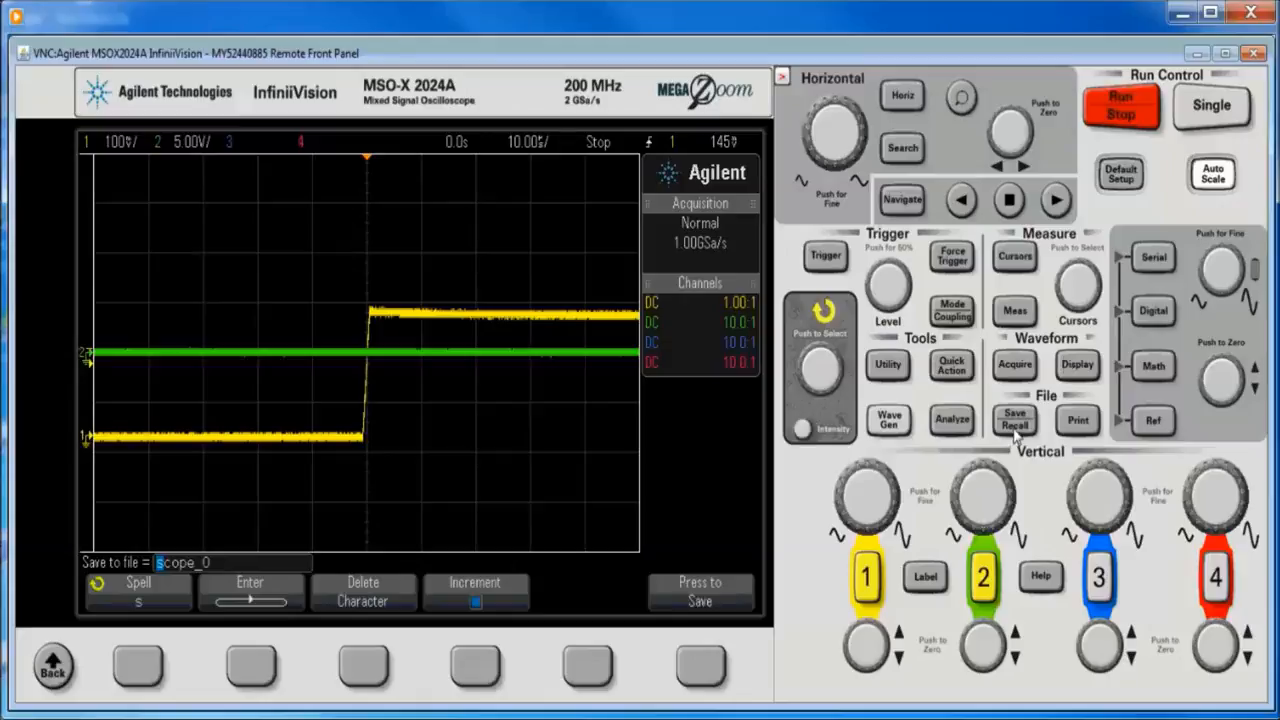
pyautogui.moveTo(951, 370)
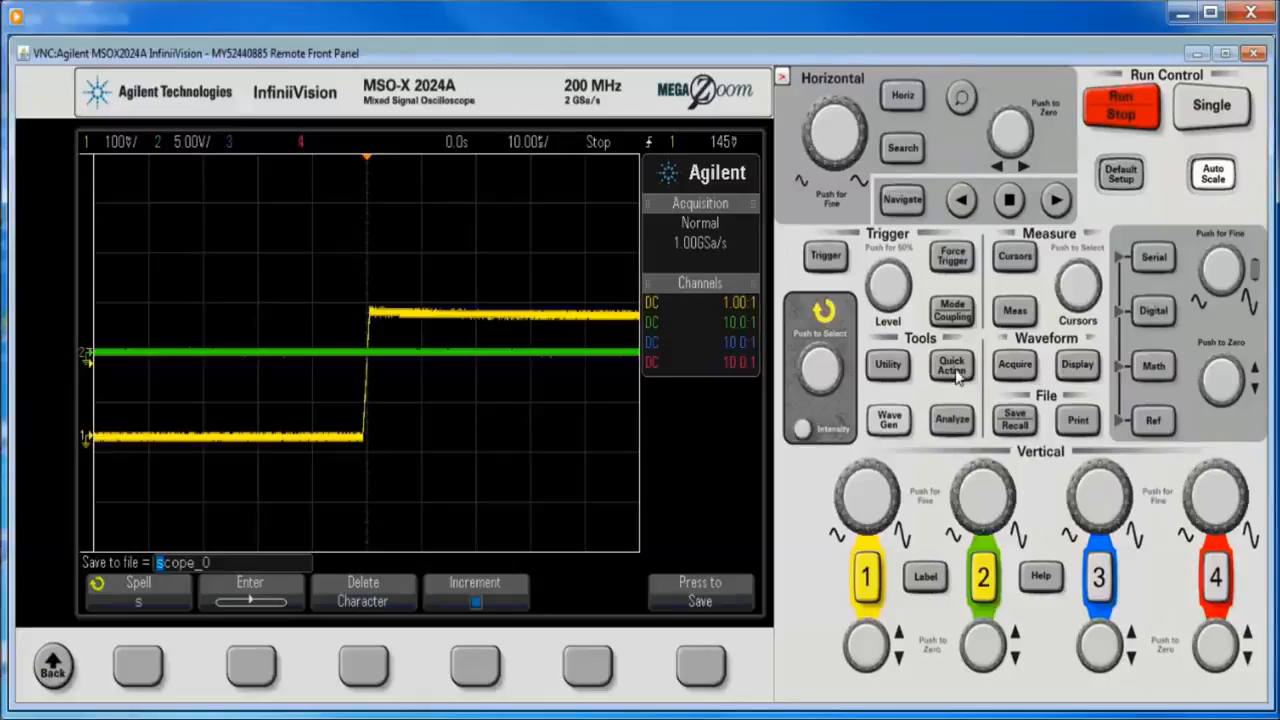
# Step: Set Quick Action to Quick Save and trigger it to save scope_0_1.csv
pyautogui.click(888, 366)
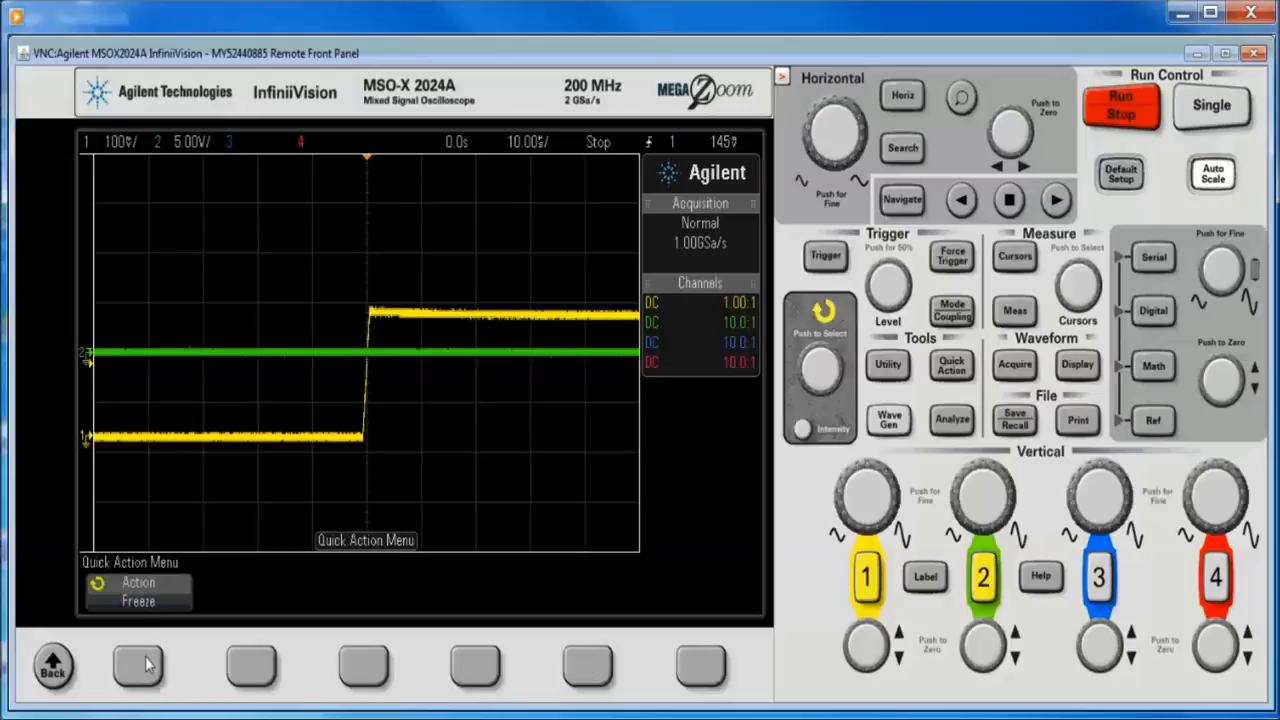
pyautogui.click(137, 584)
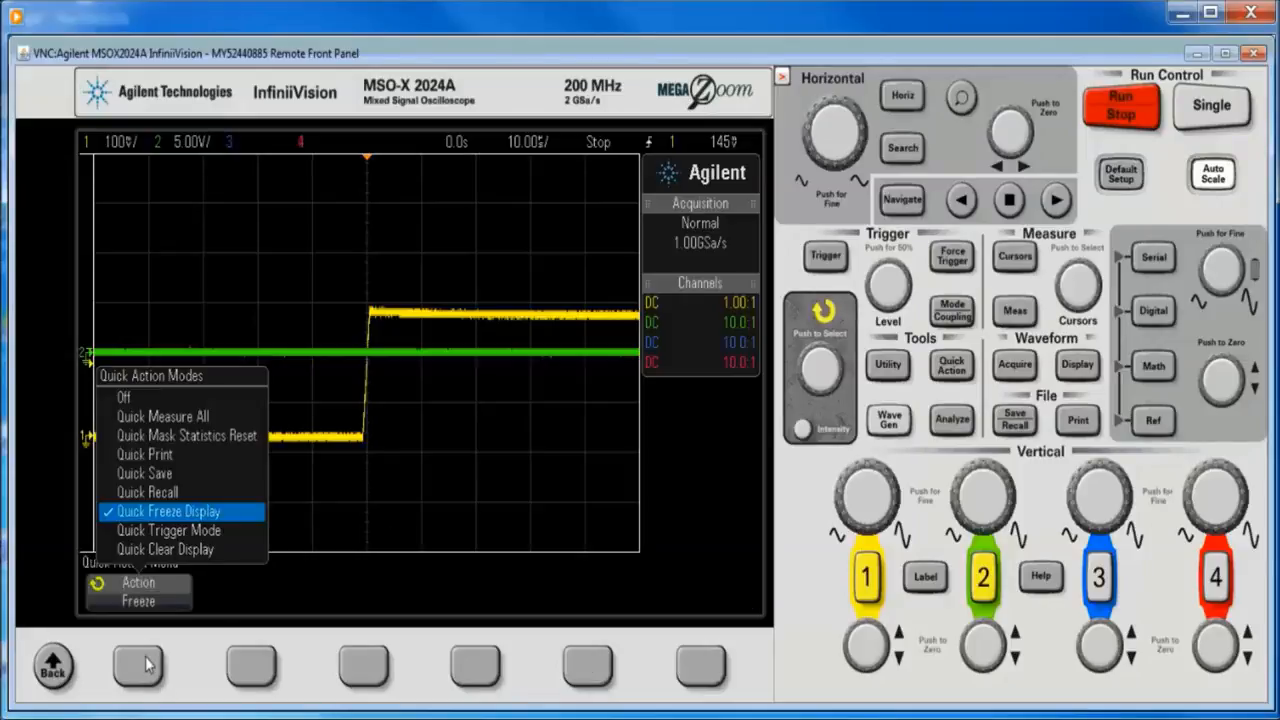
pyautogui.moveTo(120, 647)
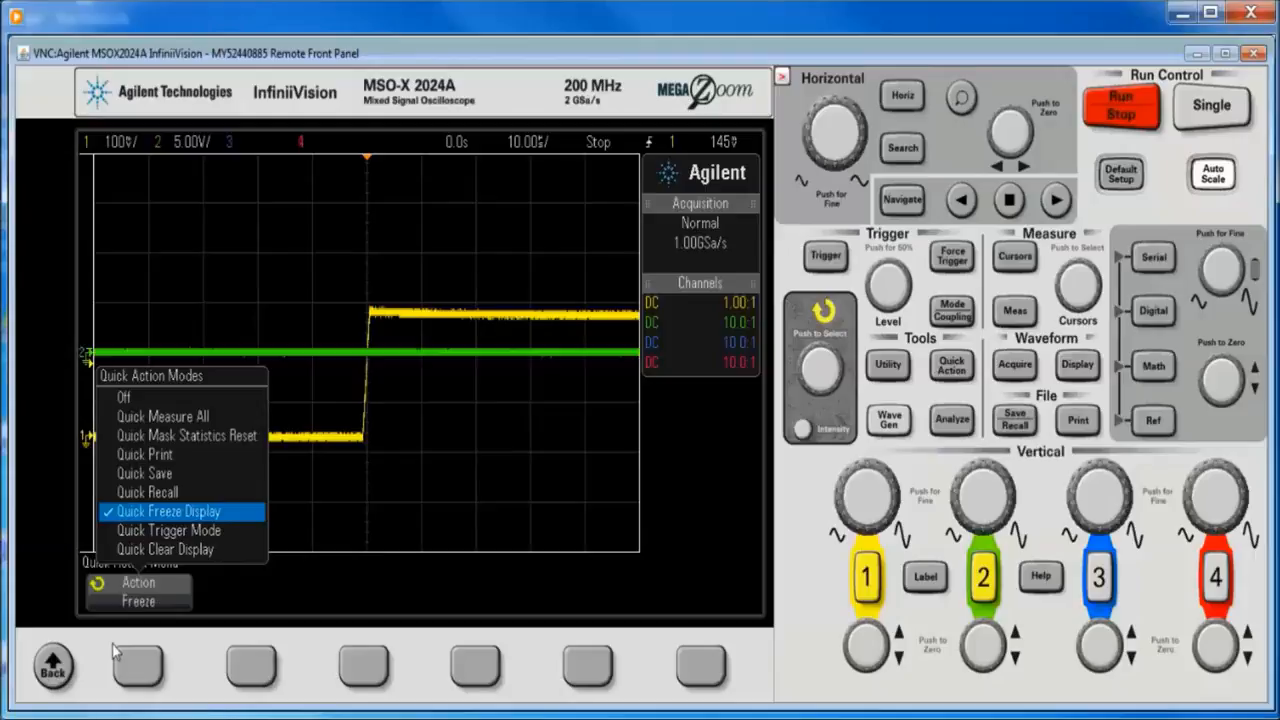
pyautogui.click(147, 491)
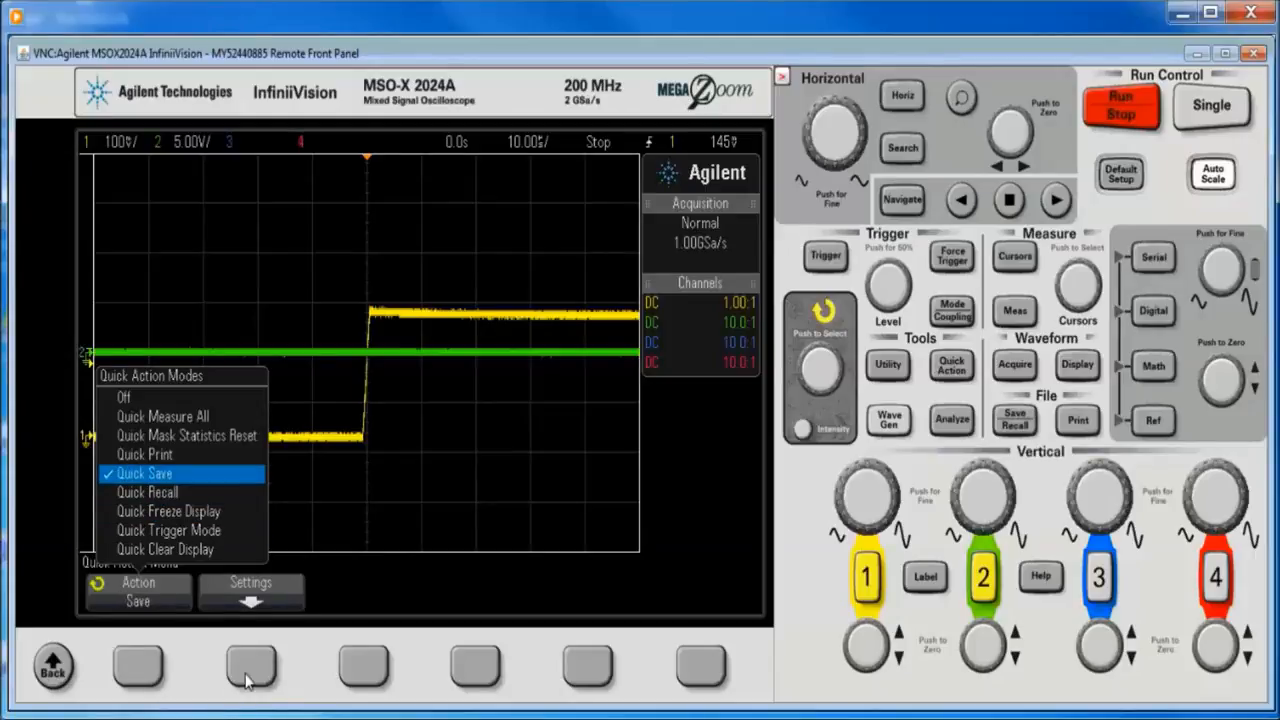
pyautogui.click(250, 675)
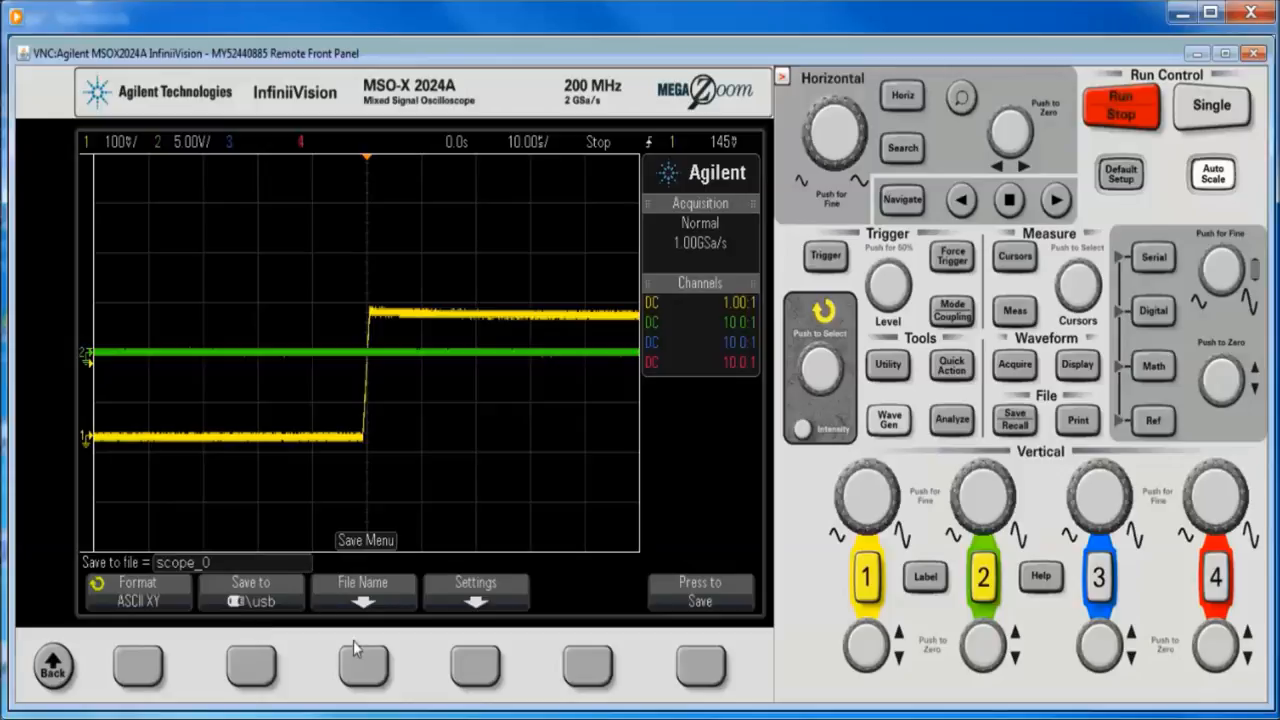
pyautogui.moveTo(445, 661)
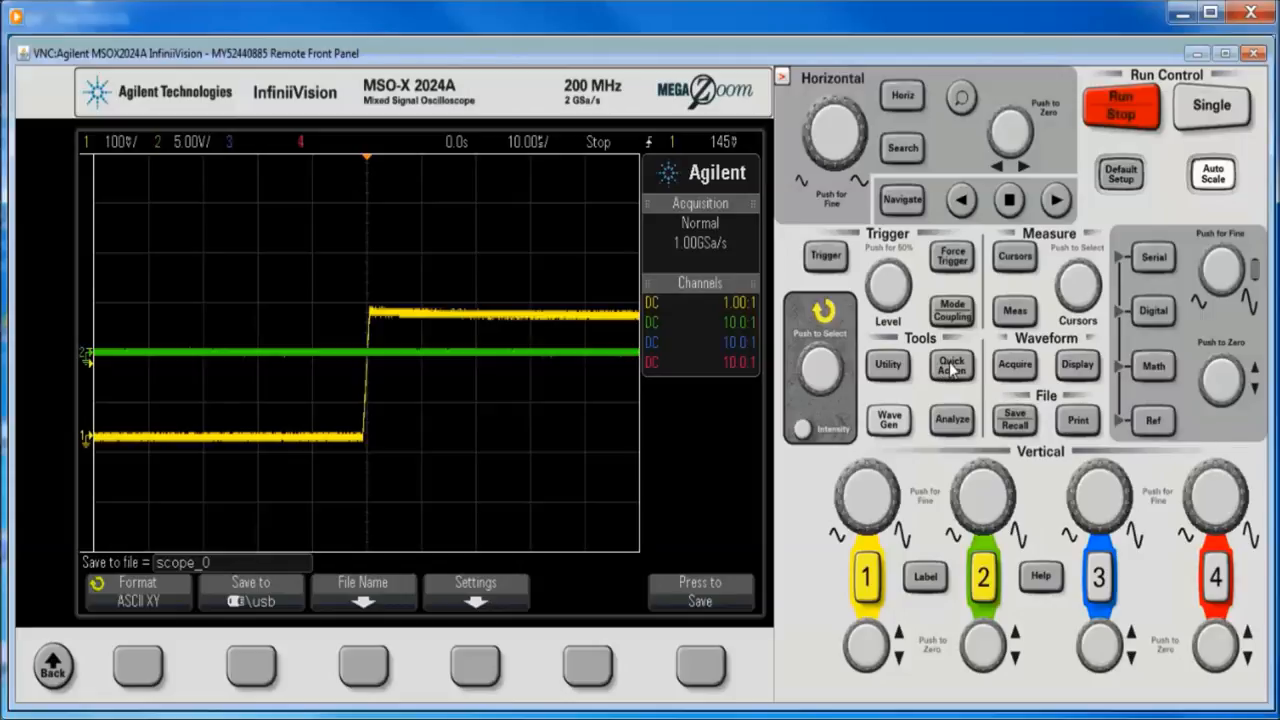
pyautogui.click(701, 592)
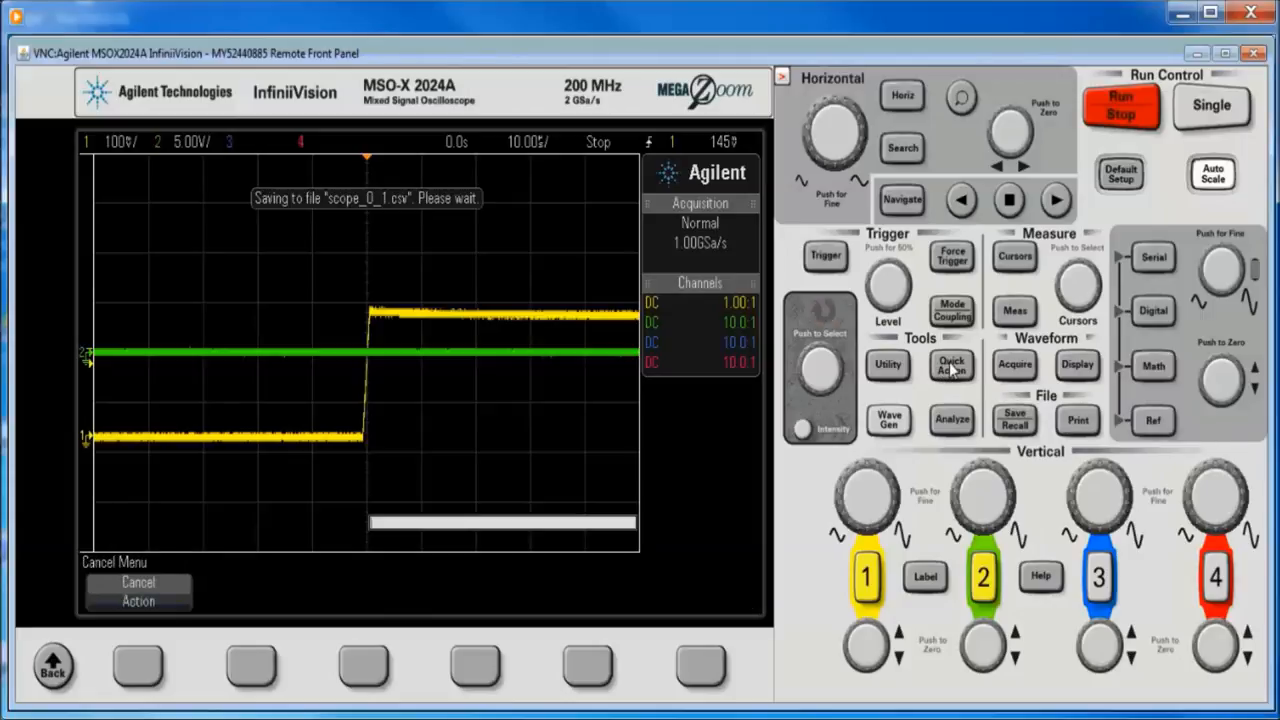